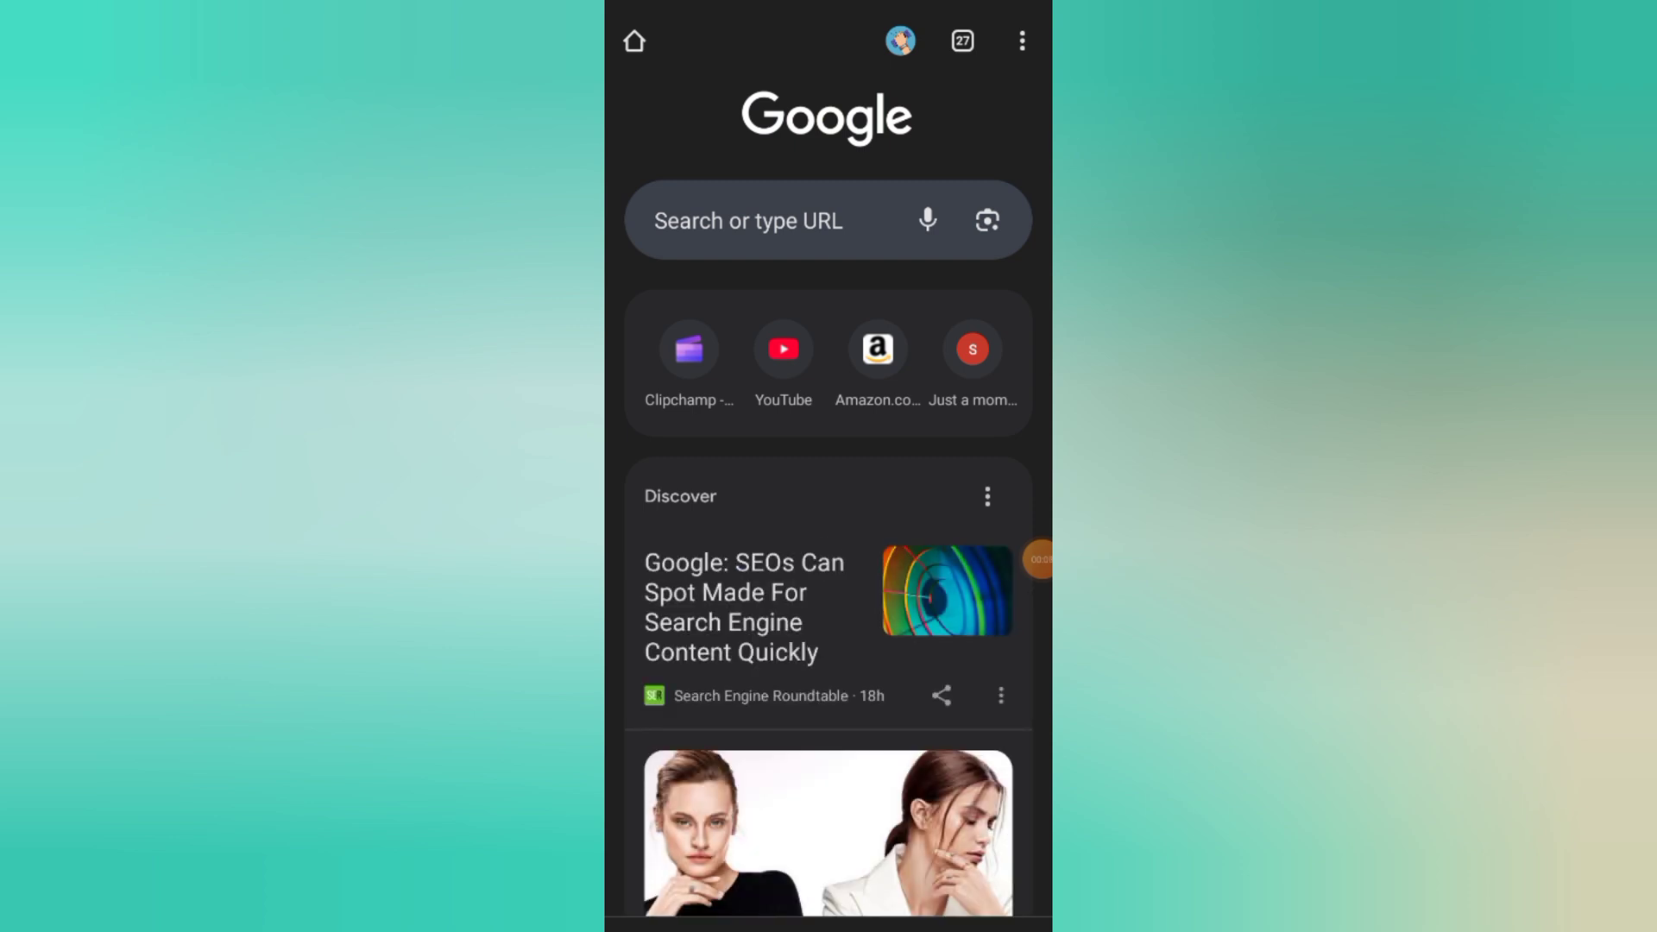
Step: Reach Chrome's Settings screen from the three-dot menu and scroll toward the Safety check entry
scroll("down", 3)
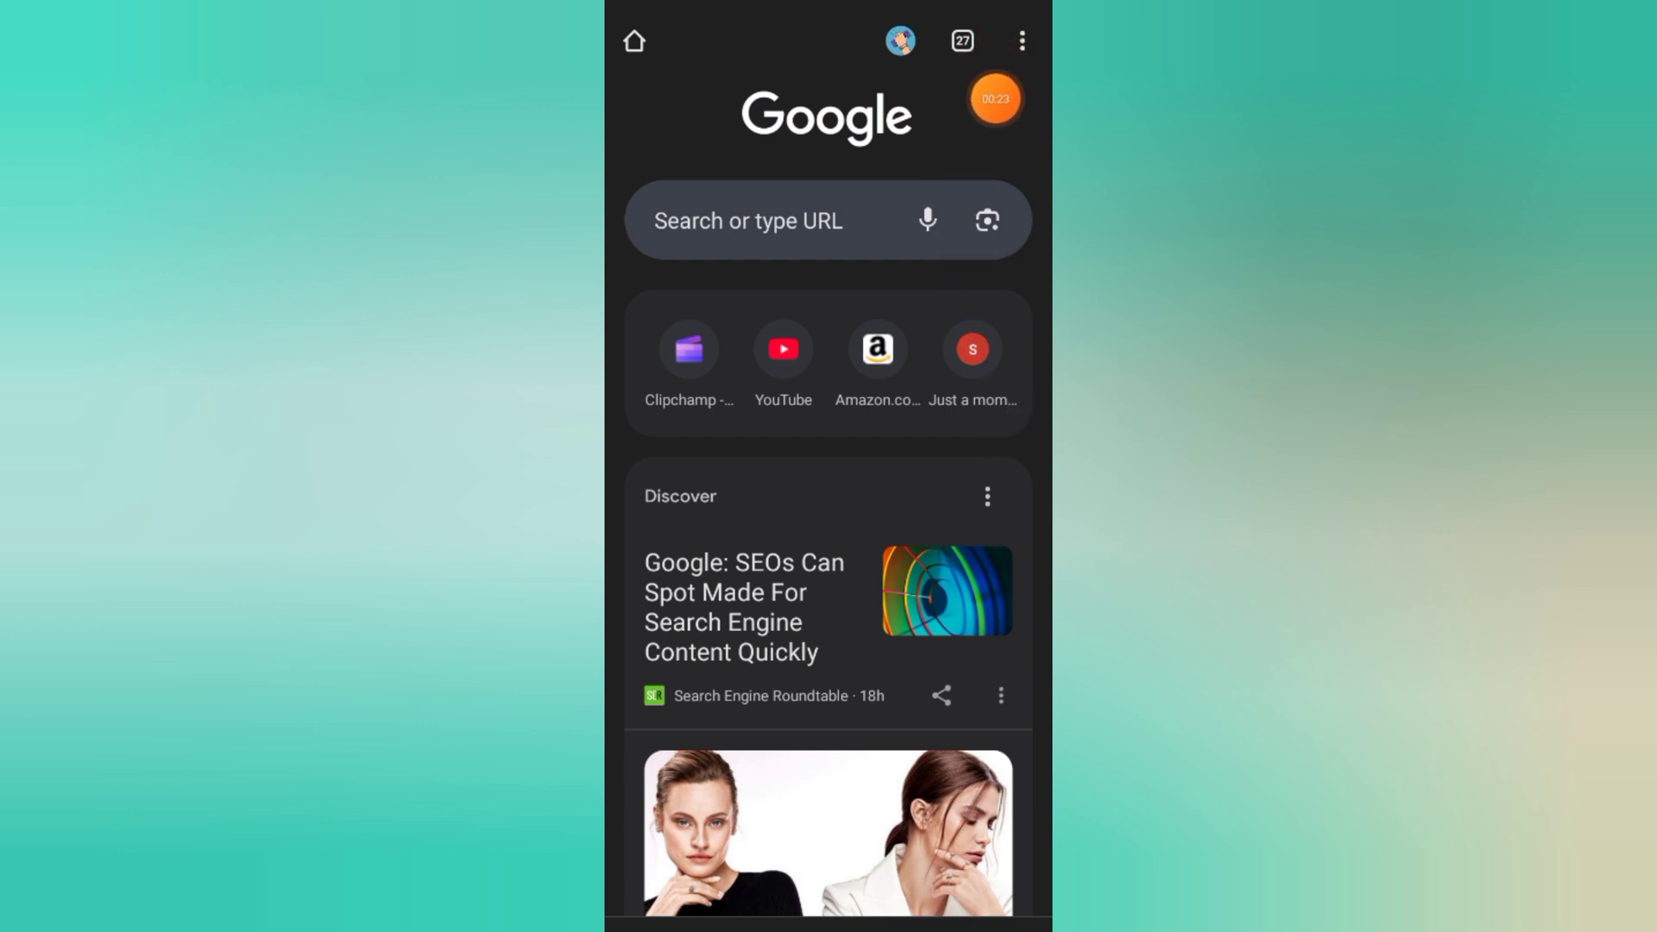
left_click(1021, 40)
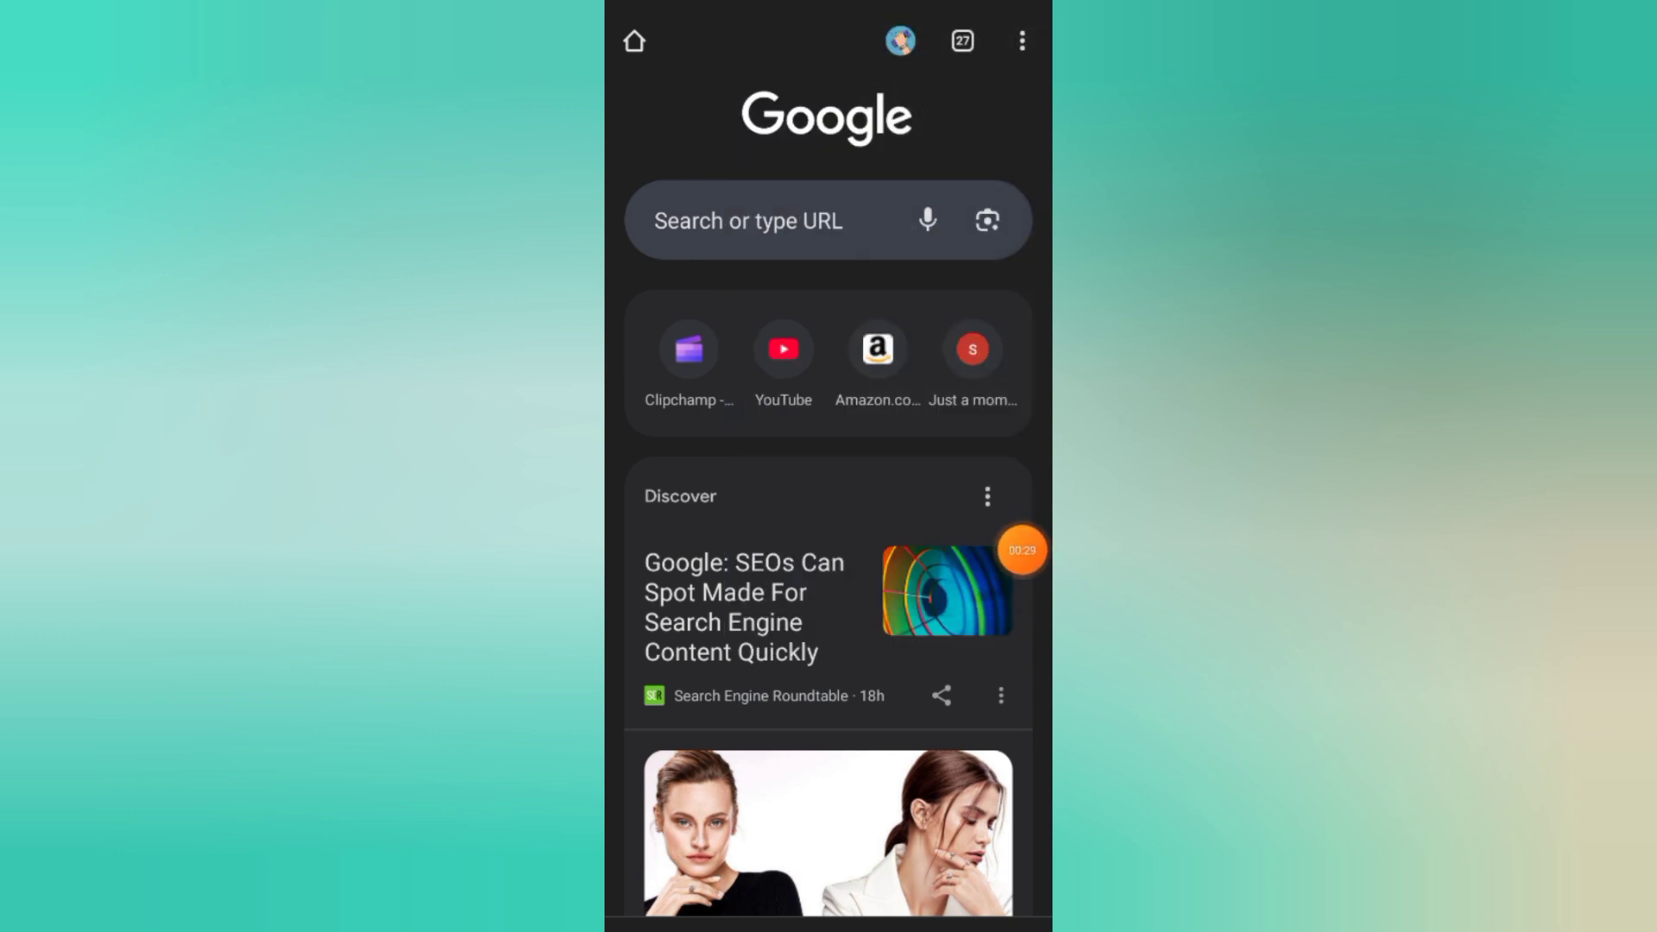
left_click(1021, 40)
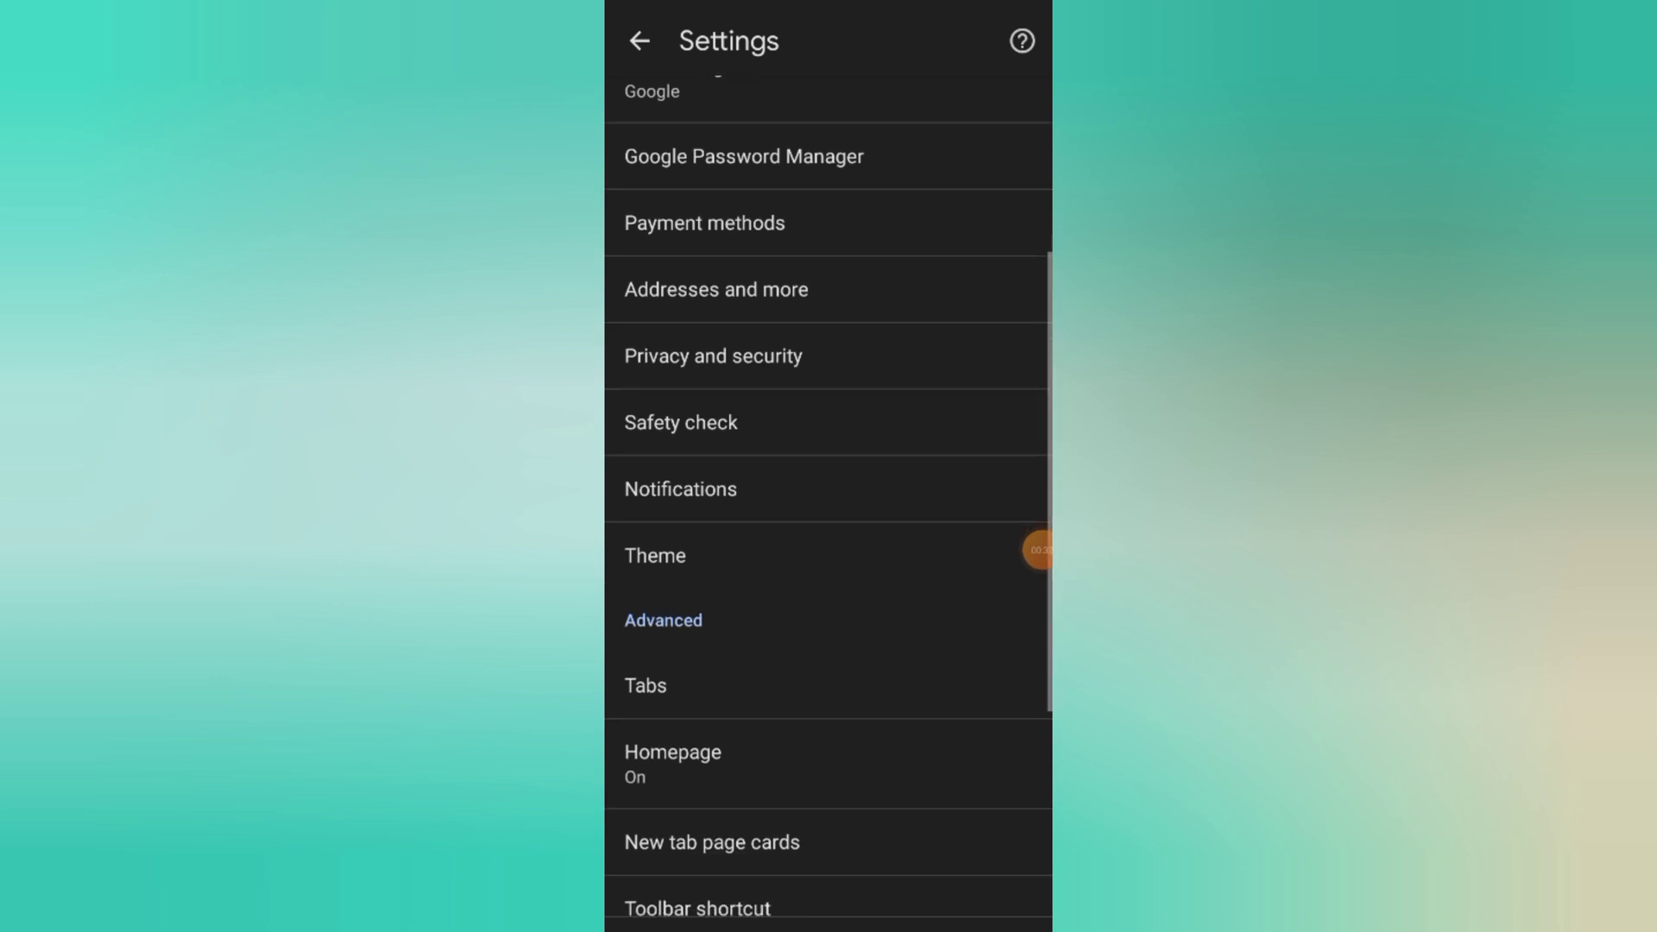
scroll("down", 3)
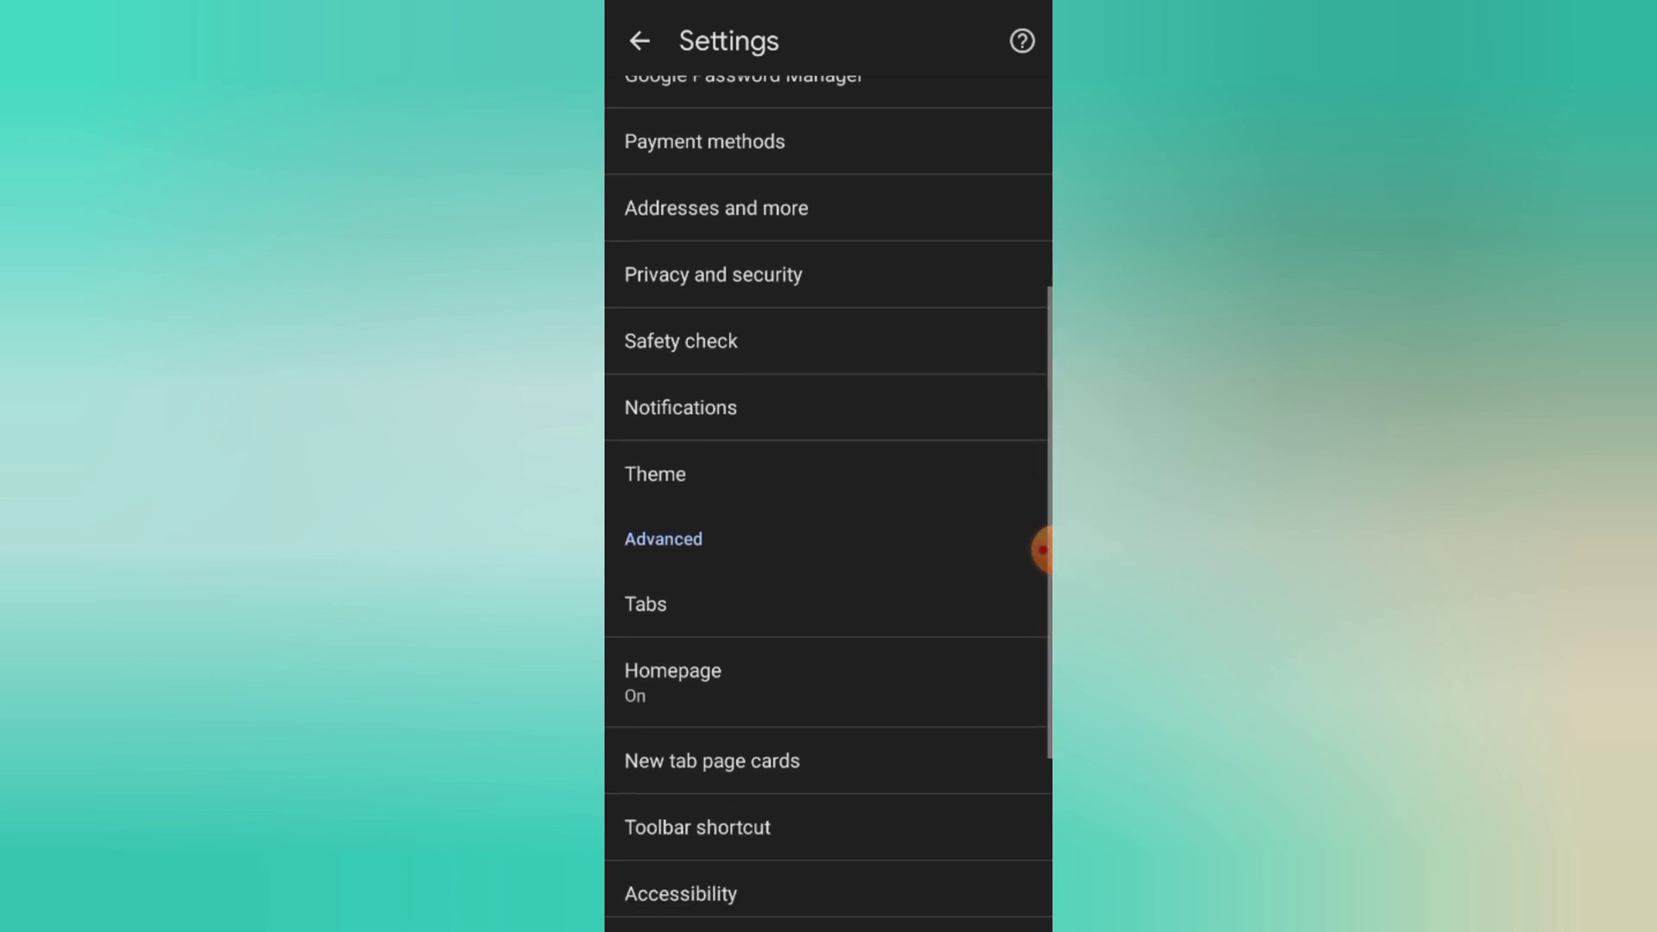
scroll("down", 3)
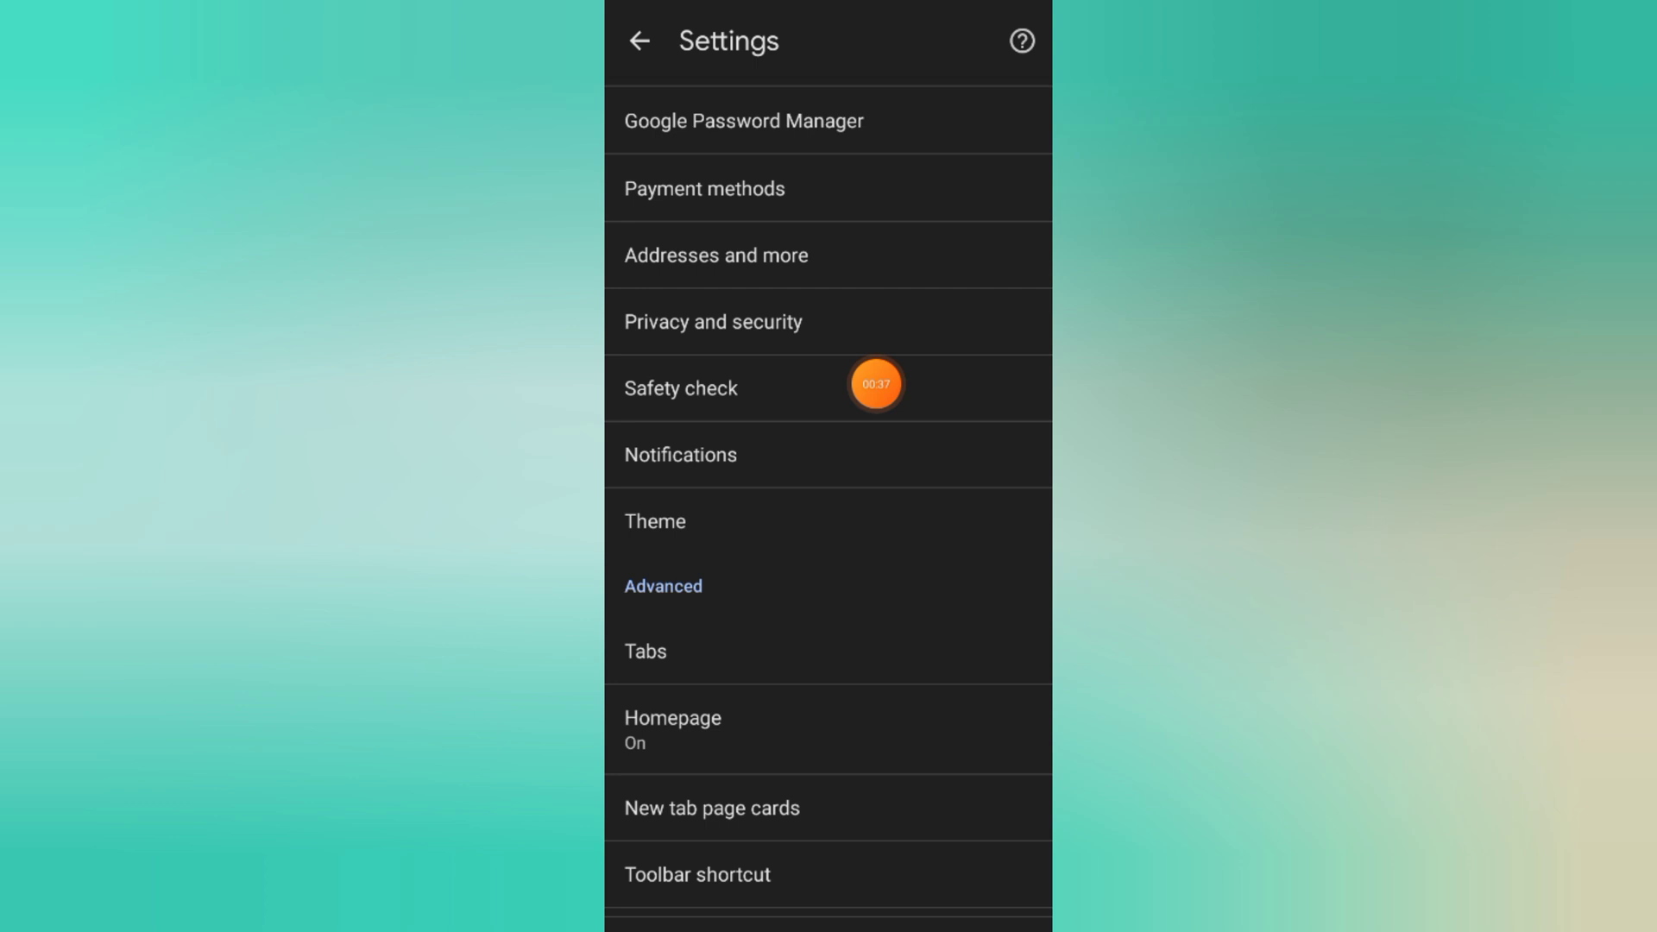
Step: Run Safety check and reach the Safe Browsing page showing Enhanced protection selected
left_click(681, 388)
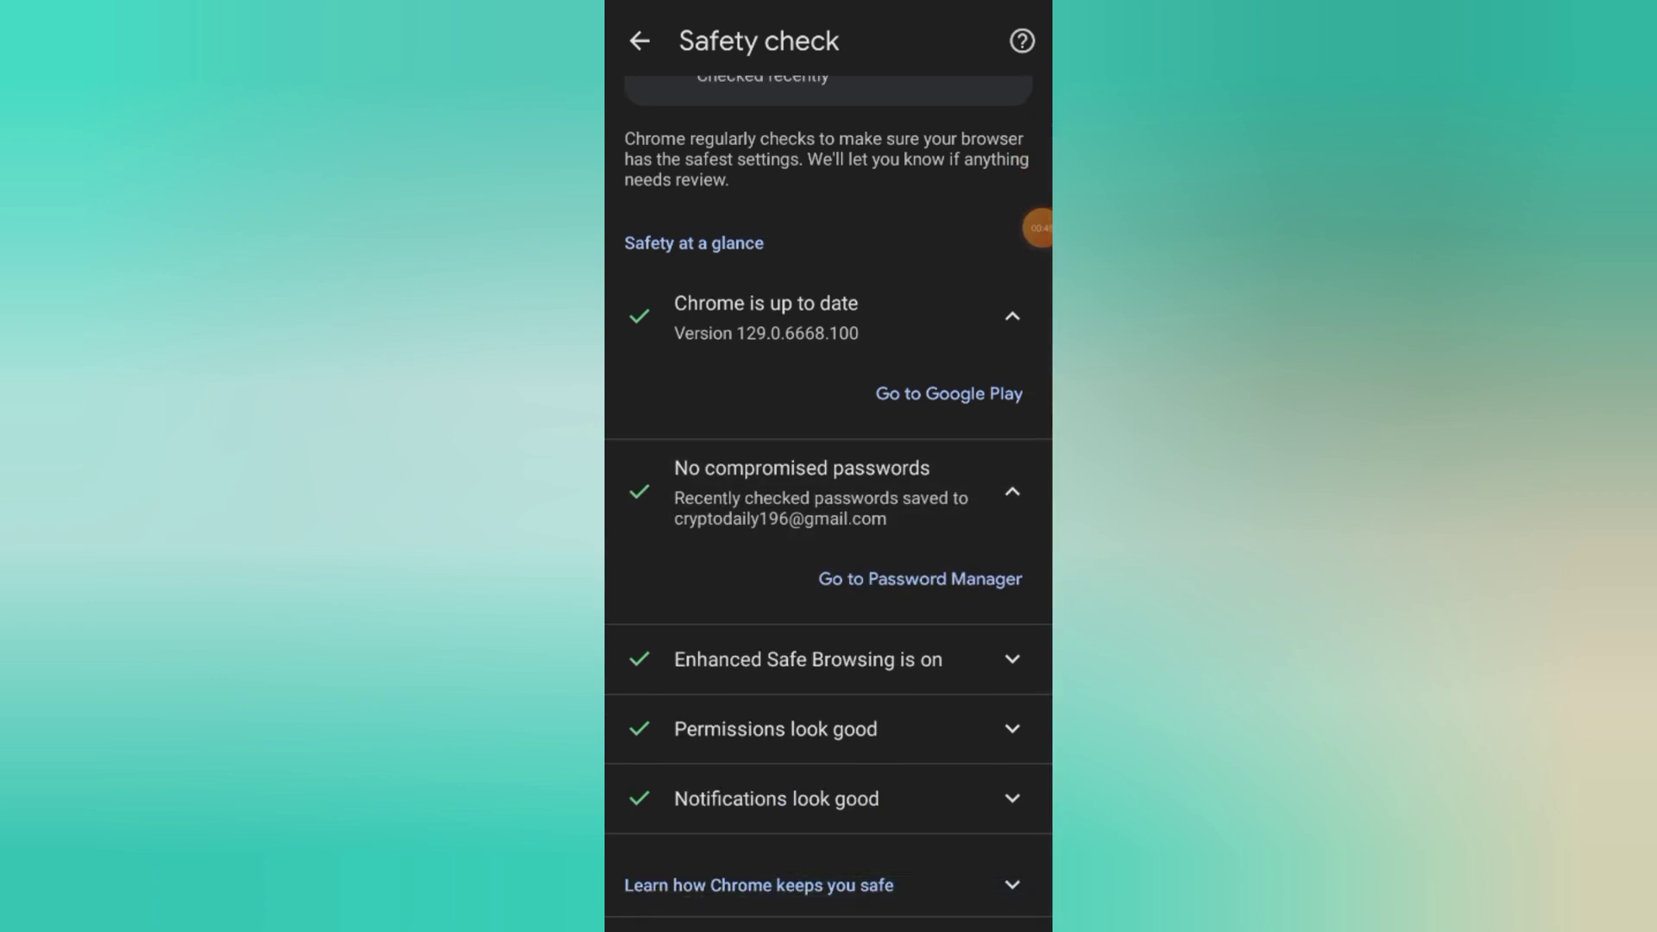
scroll("down", 3)
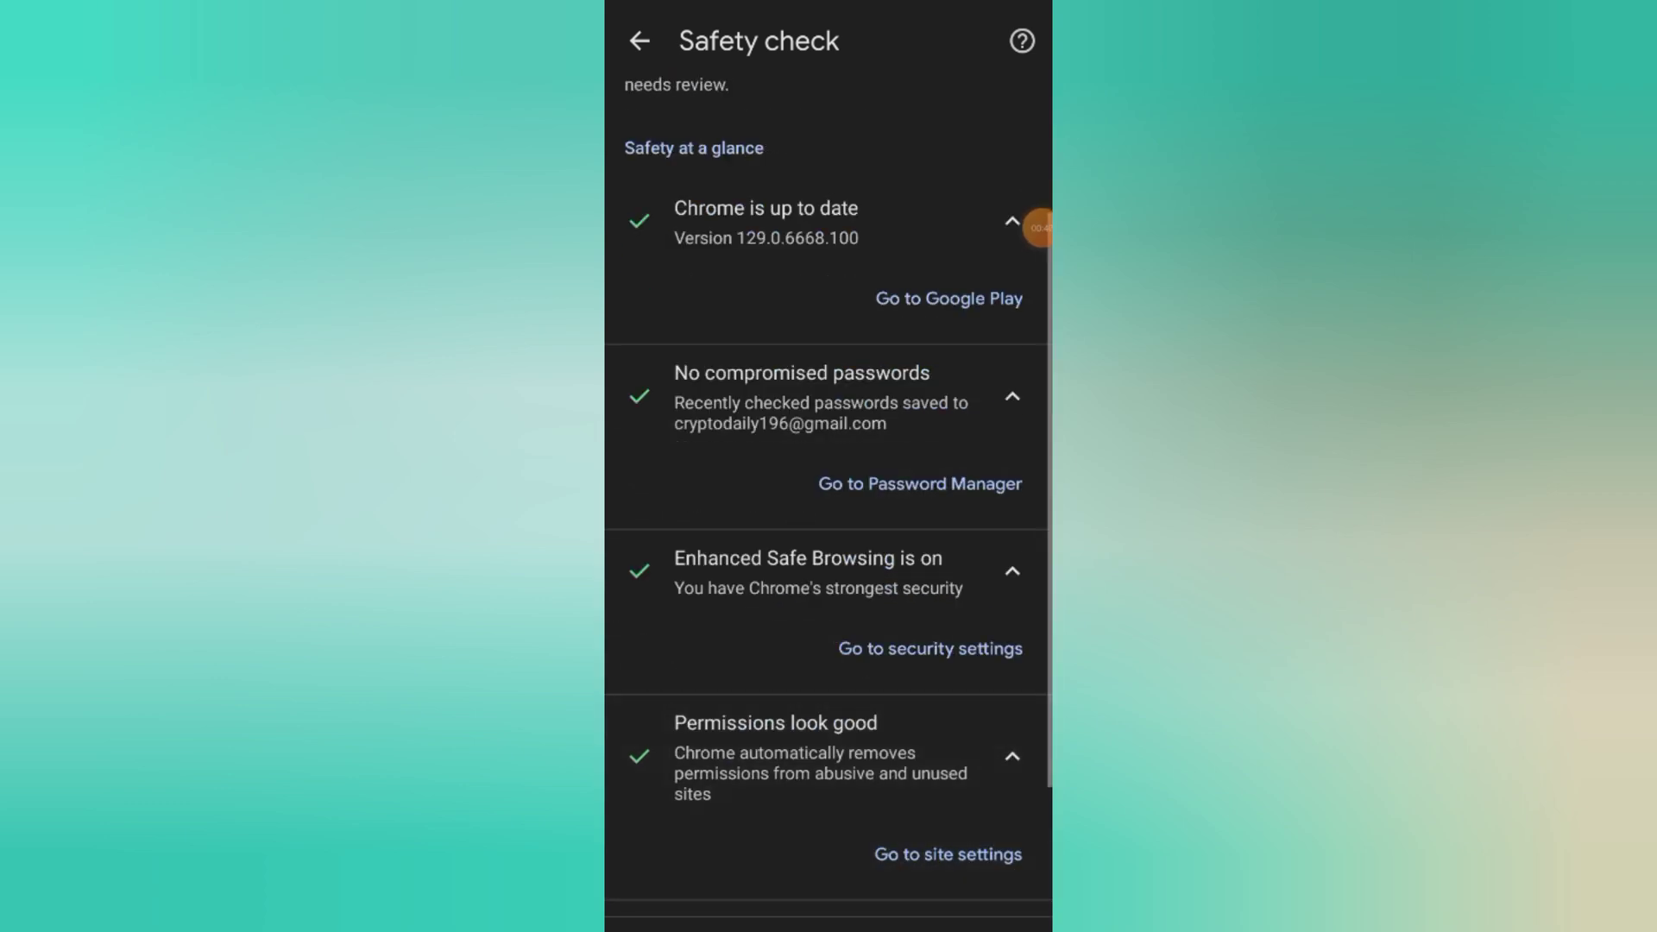
scroll("down", 3)
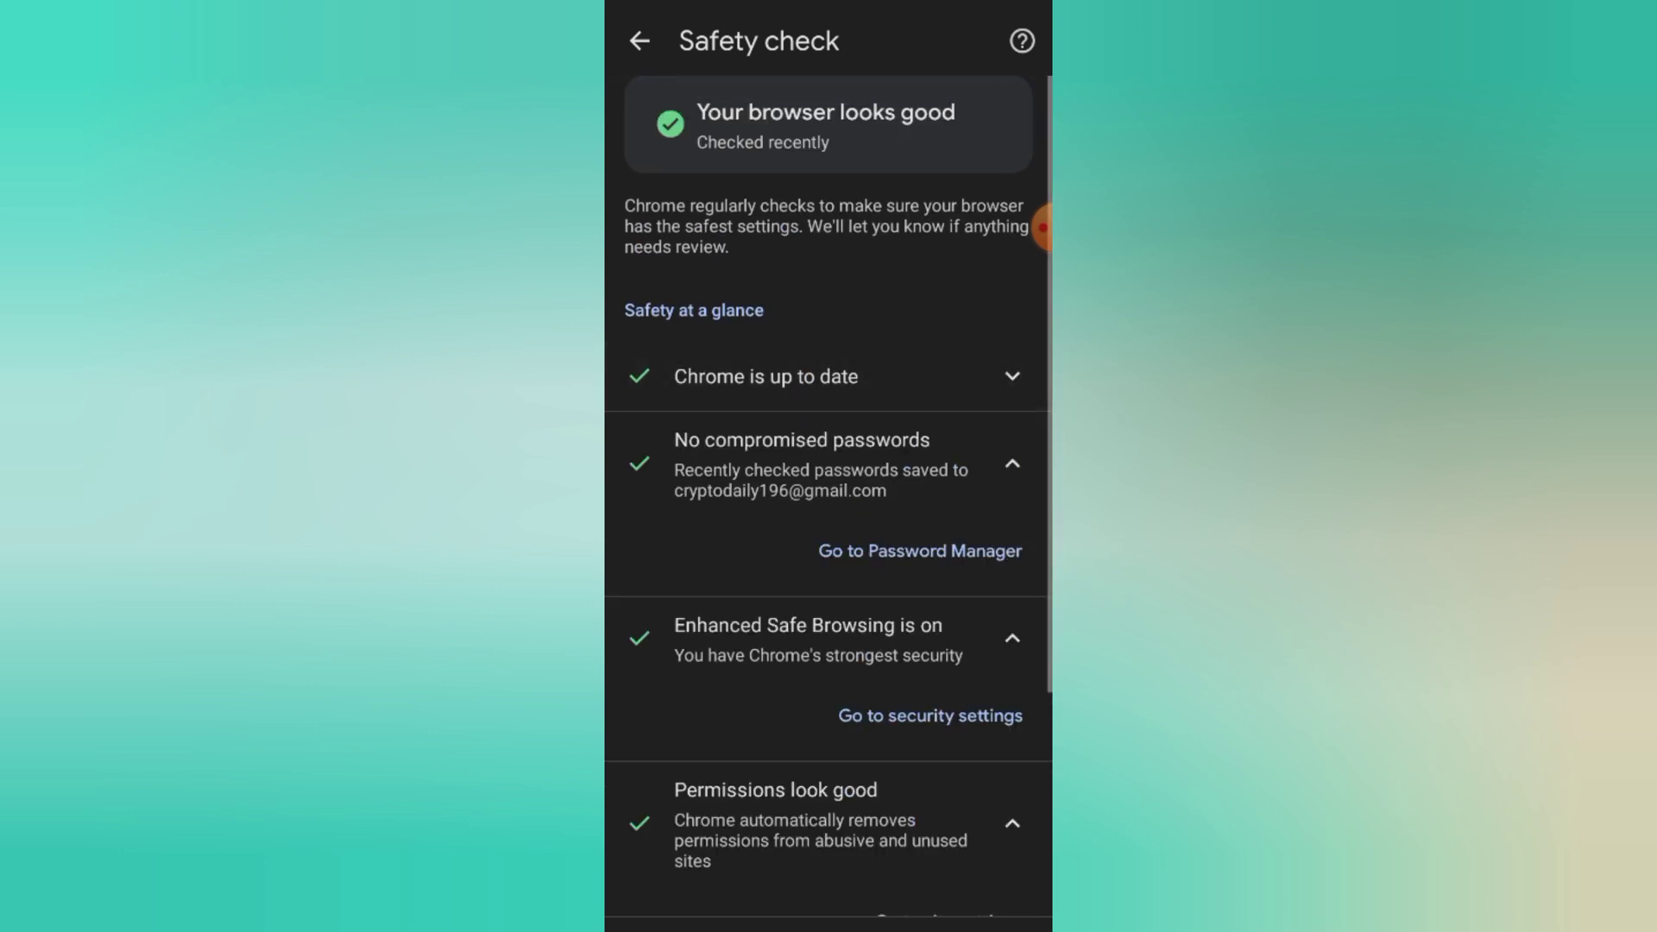
scroll("down", 3)
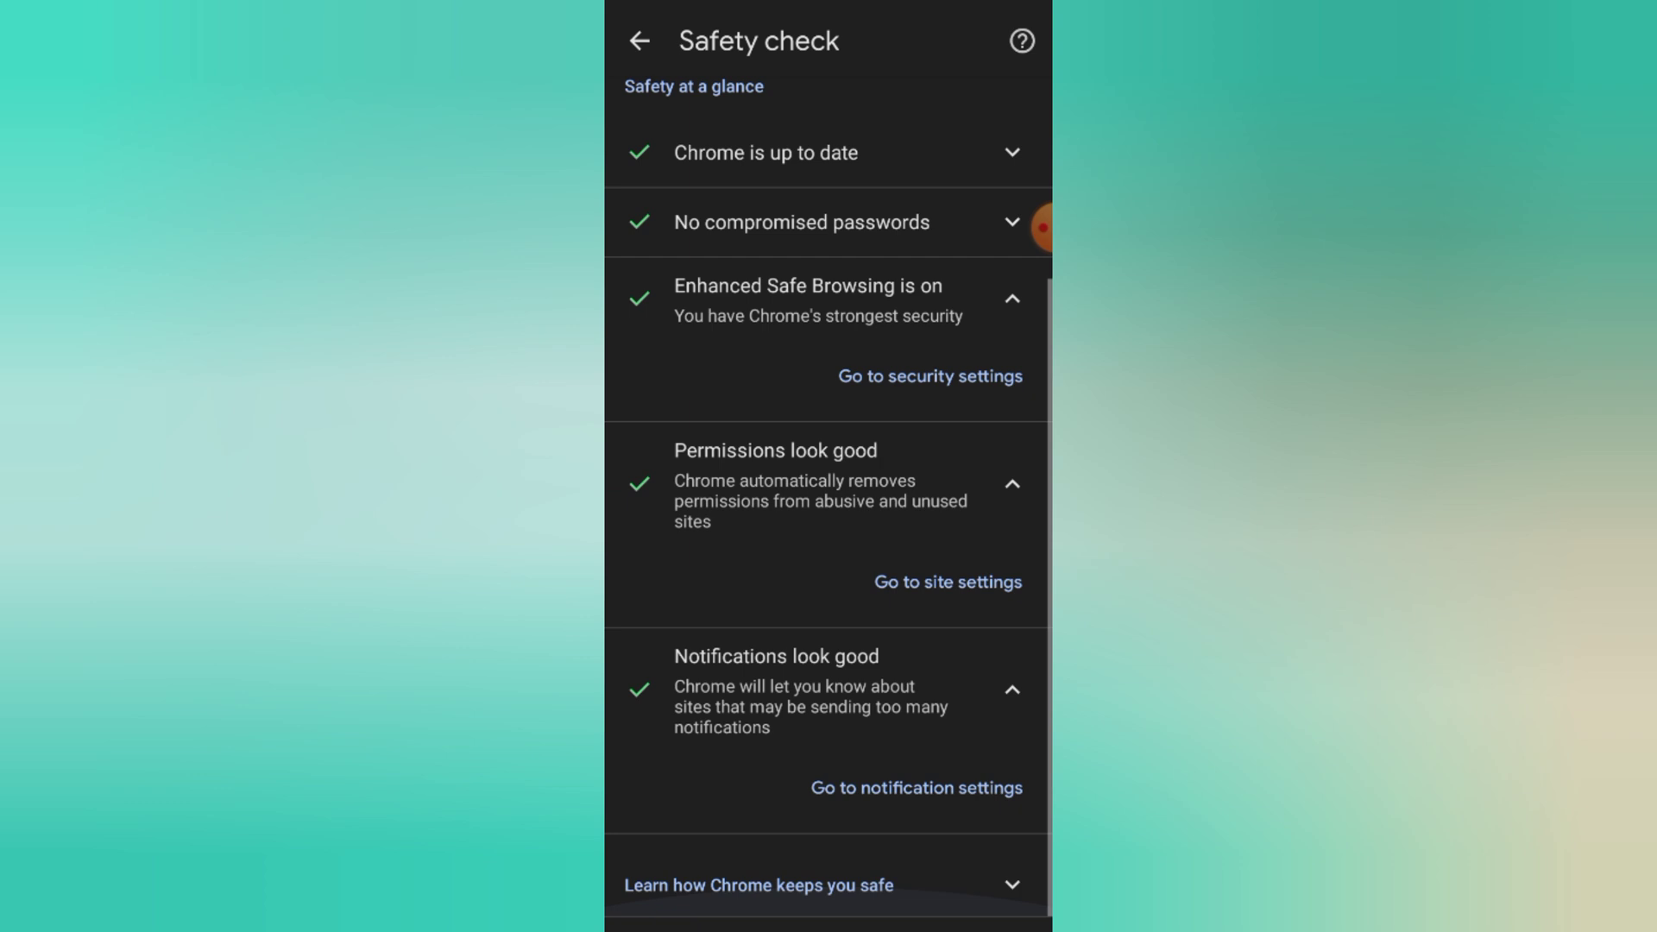
scroll("down", 3)
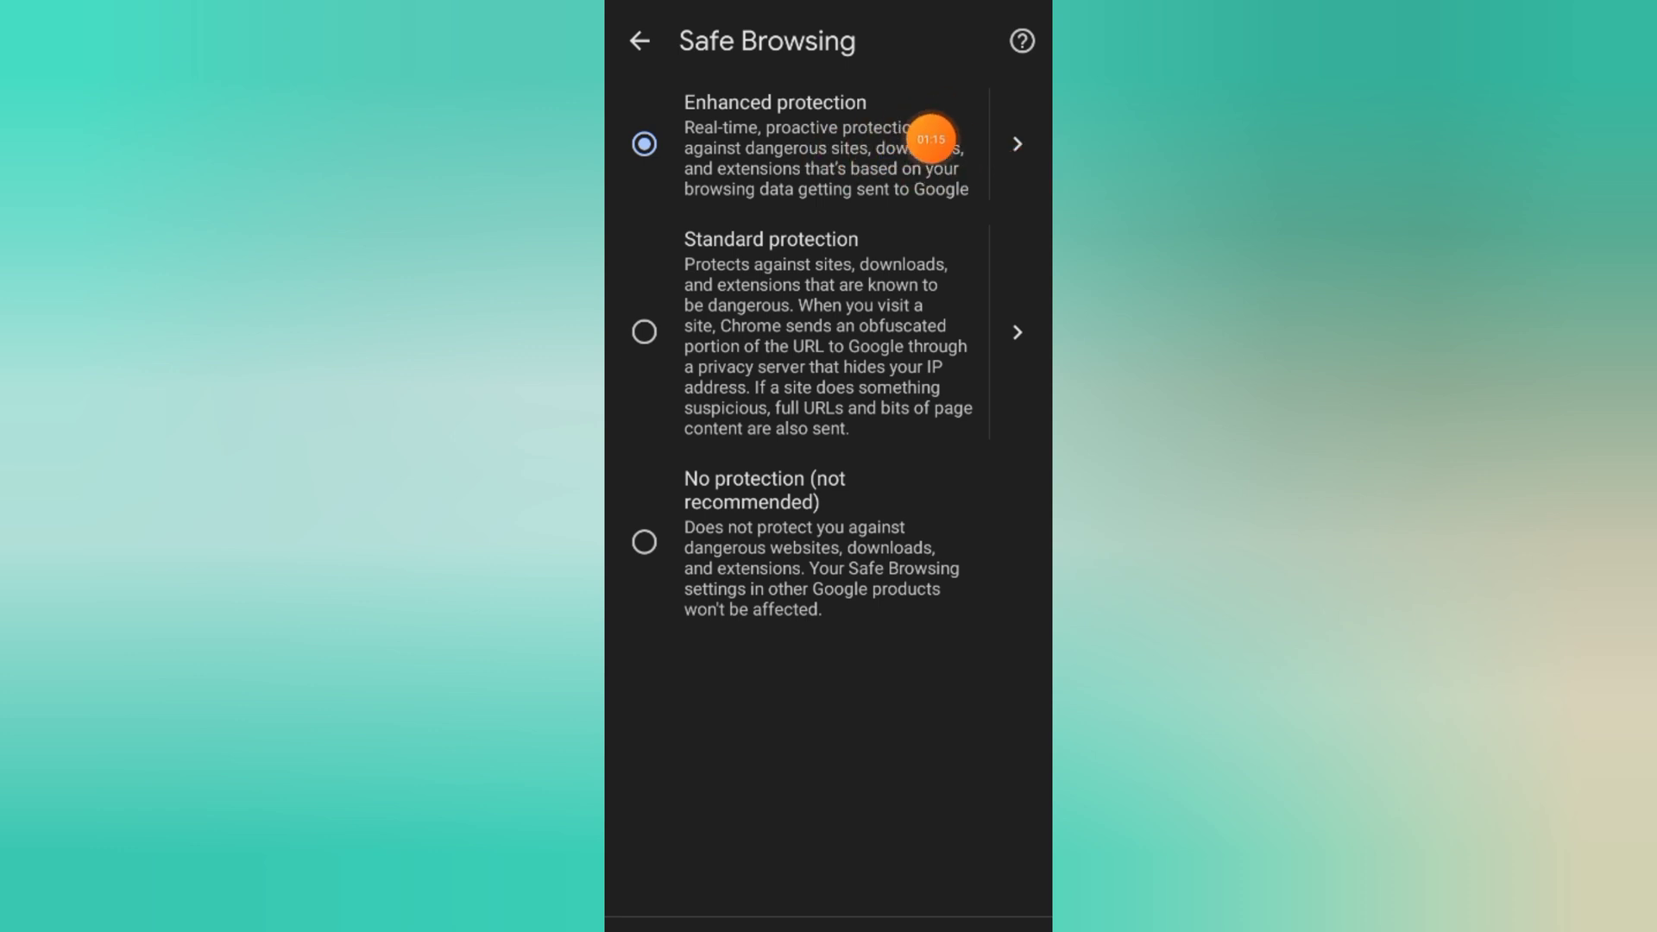
mouse_move(1021, 144)
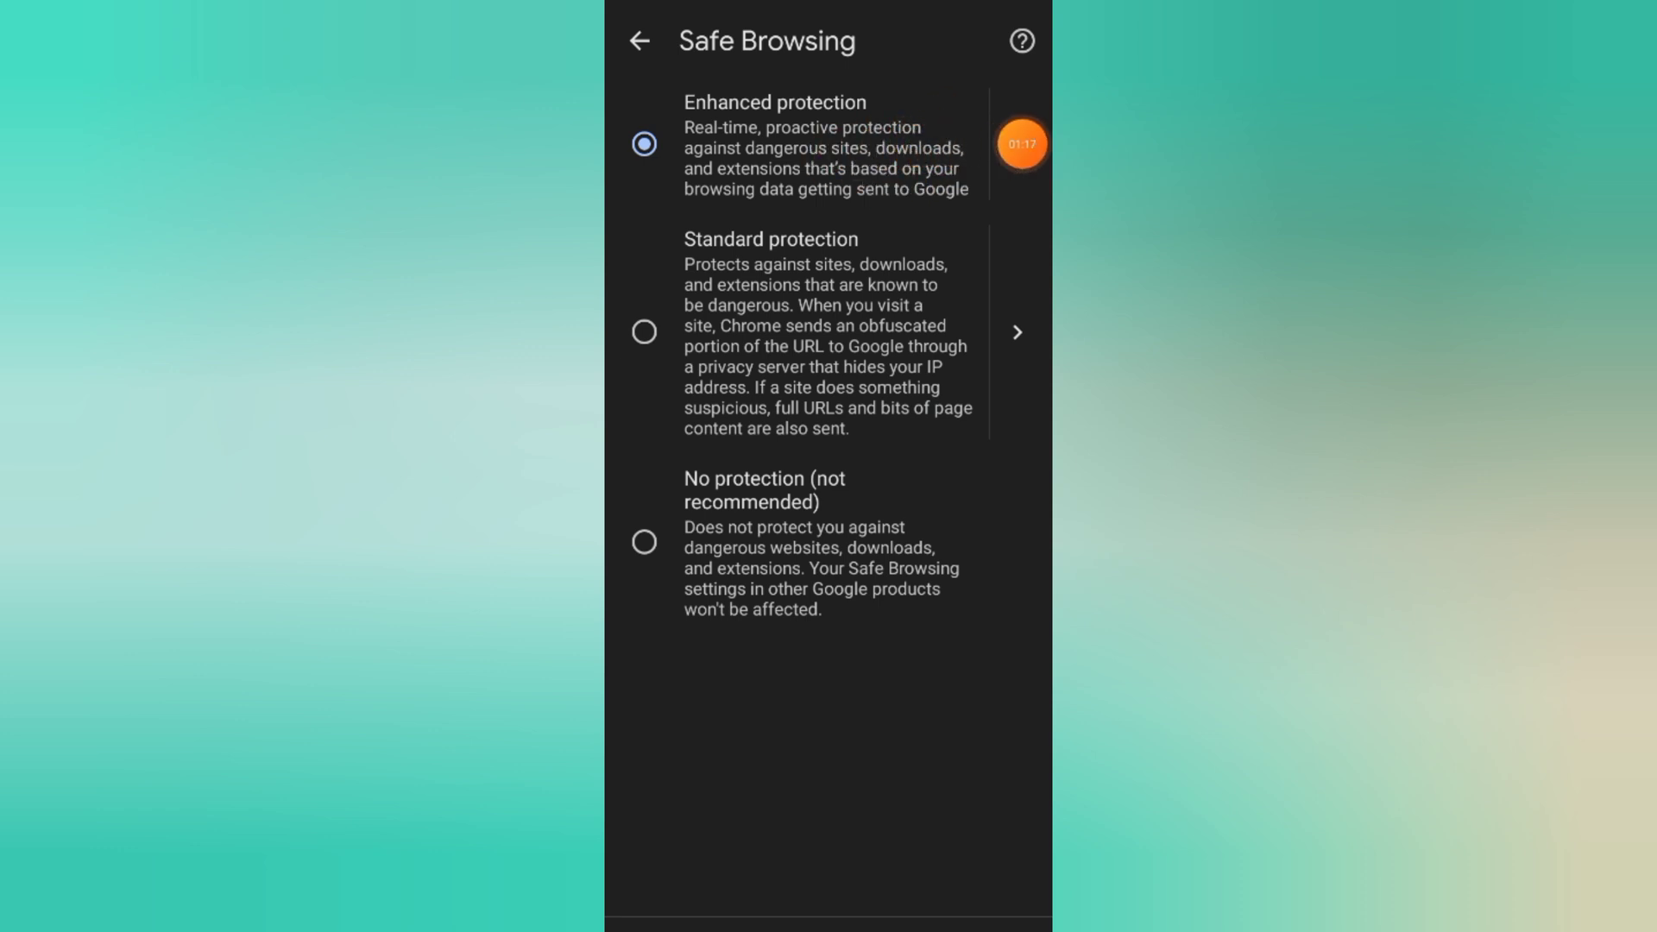